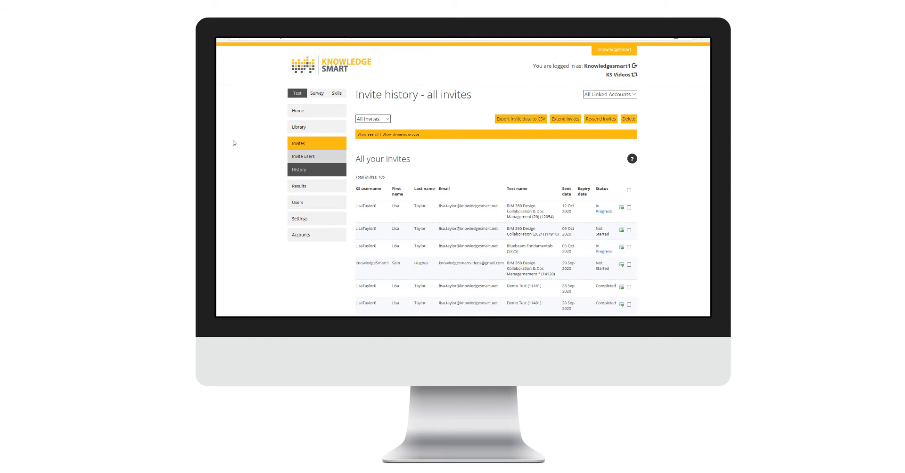
pyautogui.moveTo(236, 160)
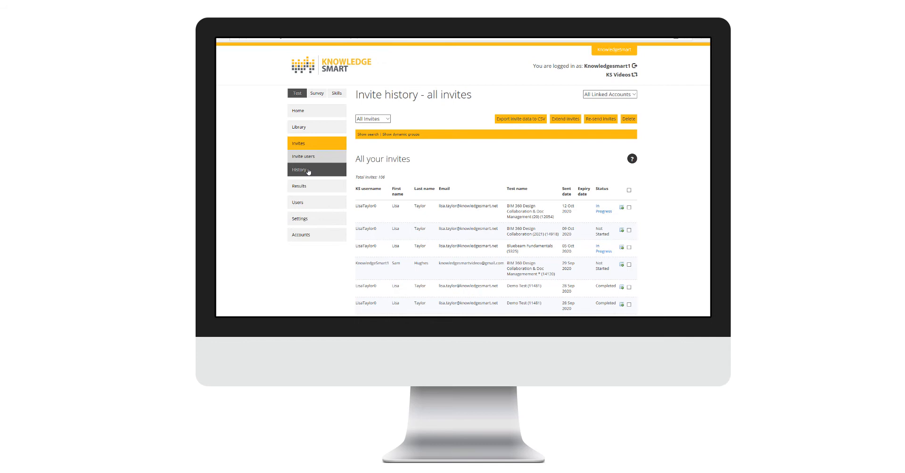
pyautogui.moveTo(333, 171)
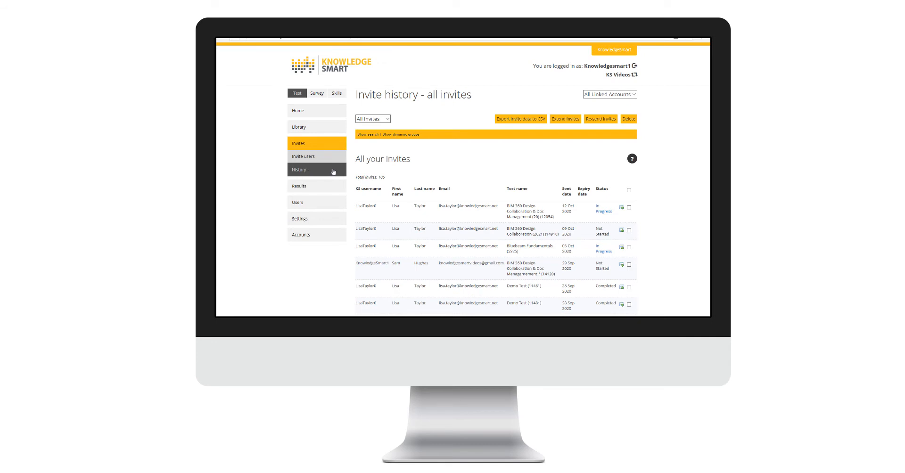
# Expand the 'All Linked Accounts' dropdown on the Invites History page
pyautogui.click(609, 94)
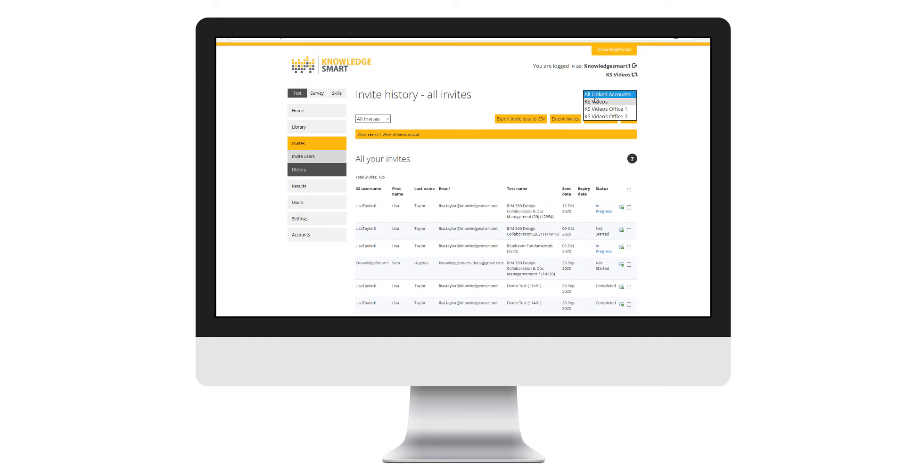
pyautogui.click(608, 94)
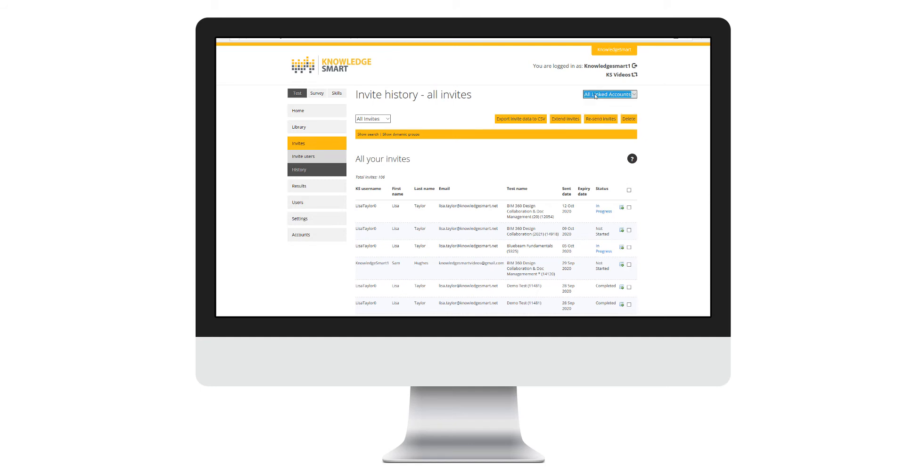
pyautogui.click(609, 94)
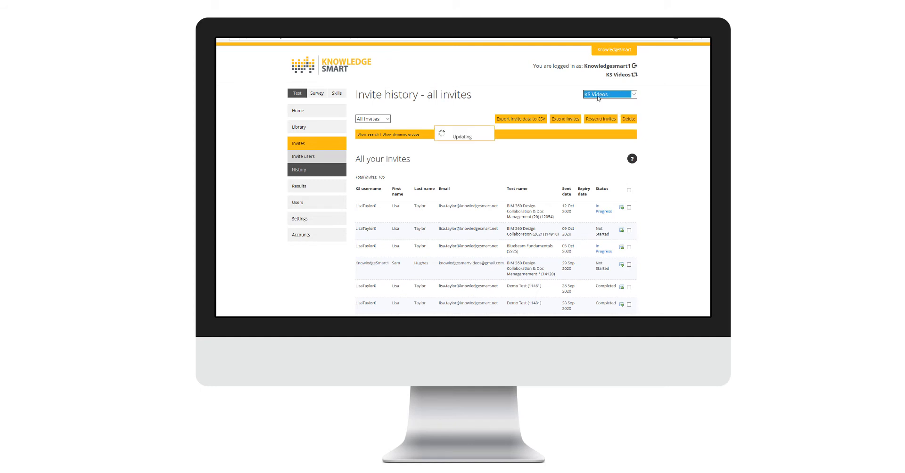
pyautogui.click(608, 94)
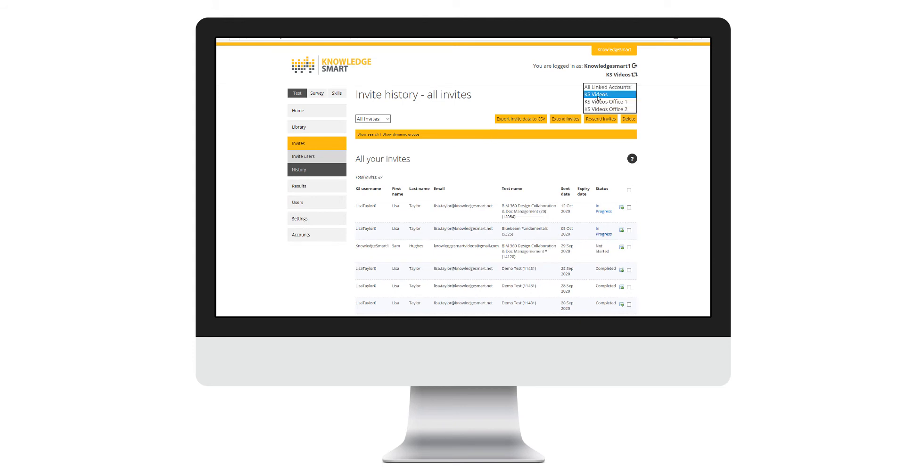
pyautogui.click(606, 87)
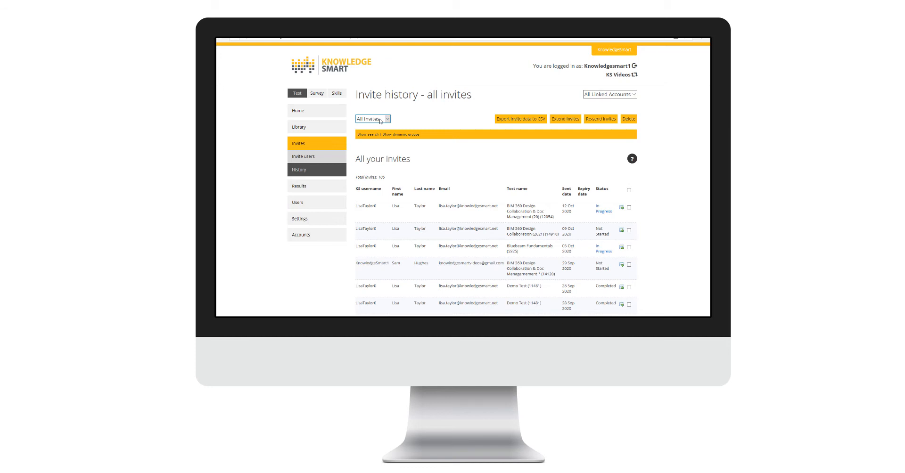
pyautogui.moveTo(389, 122)
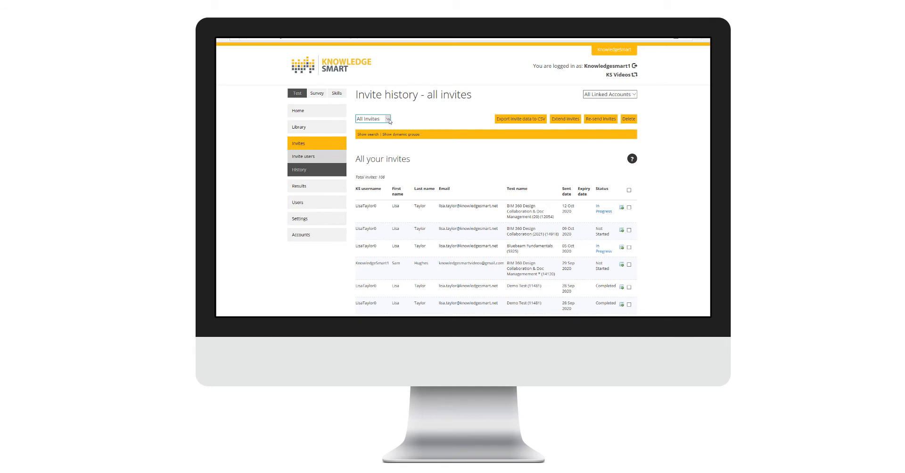
# Filter the invite history status to 'Completed', leaving 44 invites listed
pyautogui.click(372, 119)
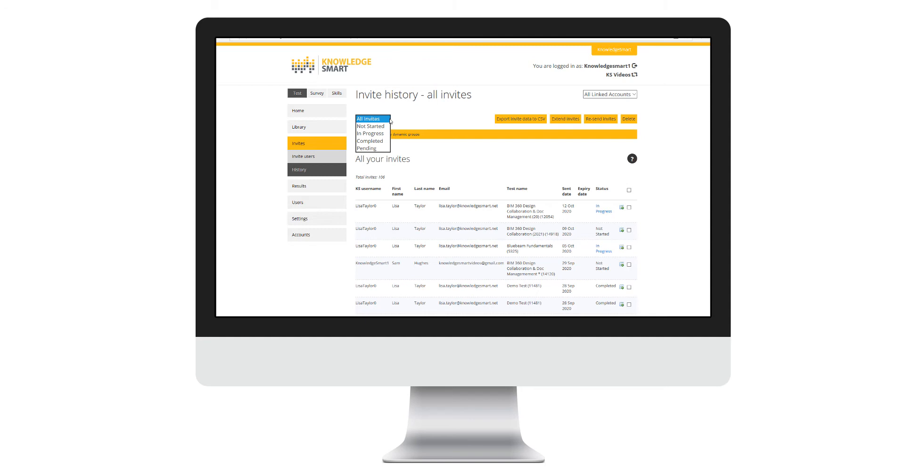
pyautogui.moveTo(375, 126)
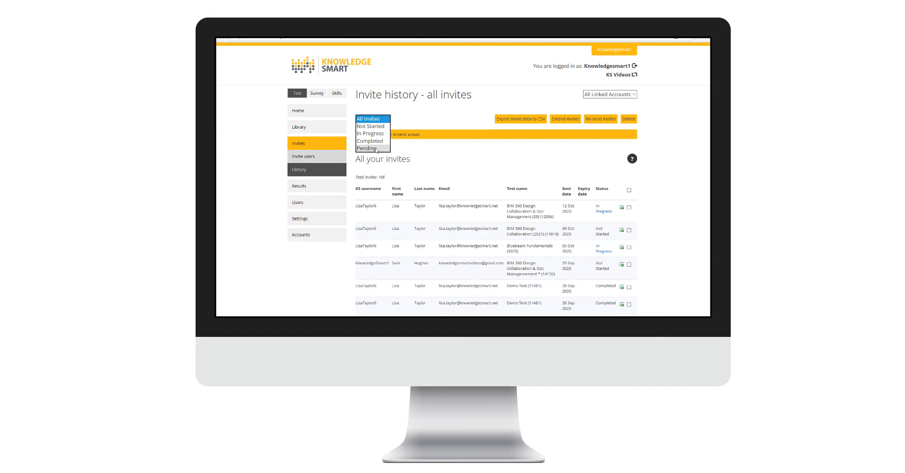
pyautogui.click(369, 140)
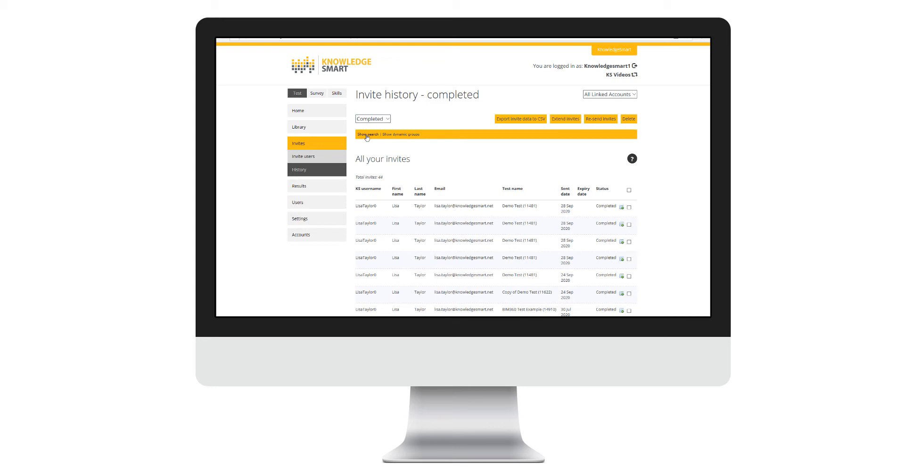
# Reveal the empty search form above the completed-invites list via 'Show search'
pyautogui.click(366, 135)
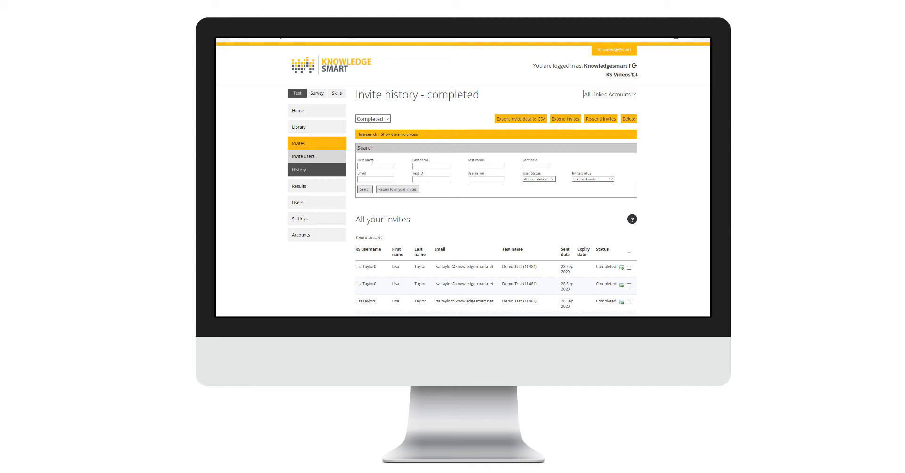
pyautogui.click(375, 166)
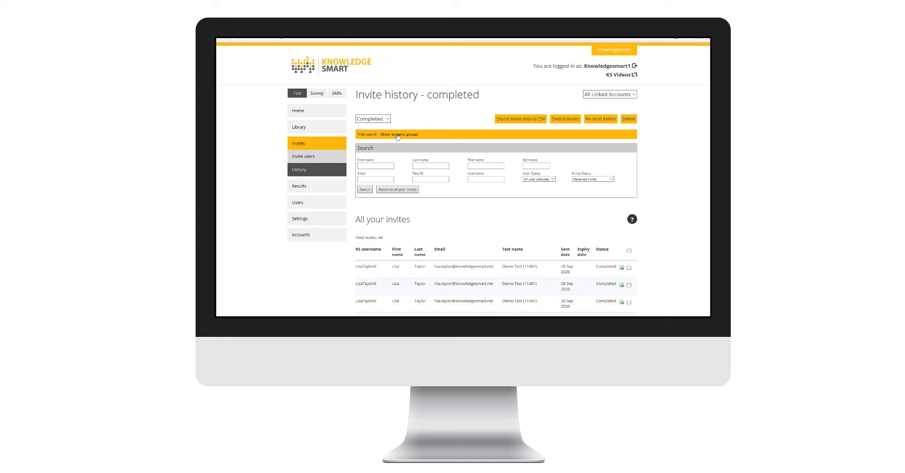
# Reveal the Dynamic Group demographic filter panel below the search form
pyautogui.click(397, 135)
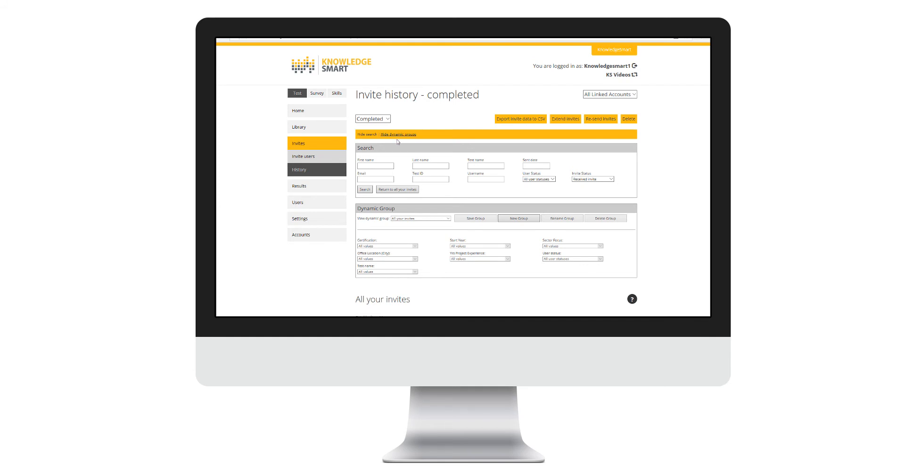
pyautogui.moveTo(395, 206)
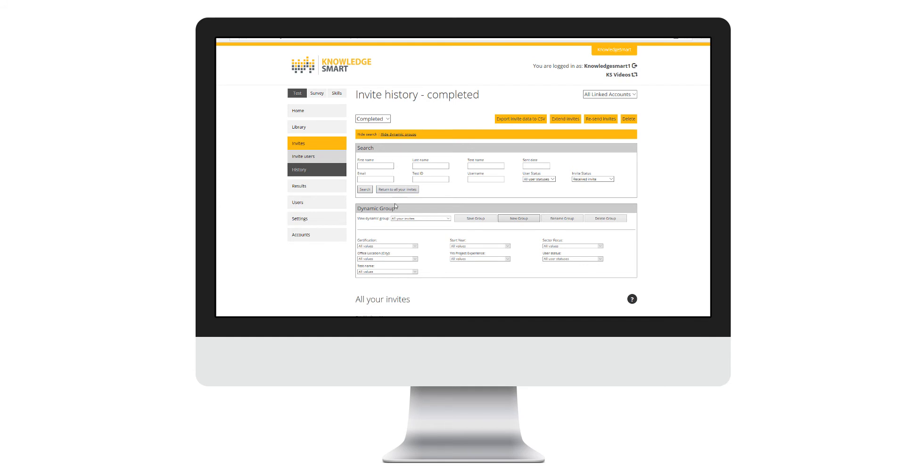
pyautogui.moveTo(354, 218)
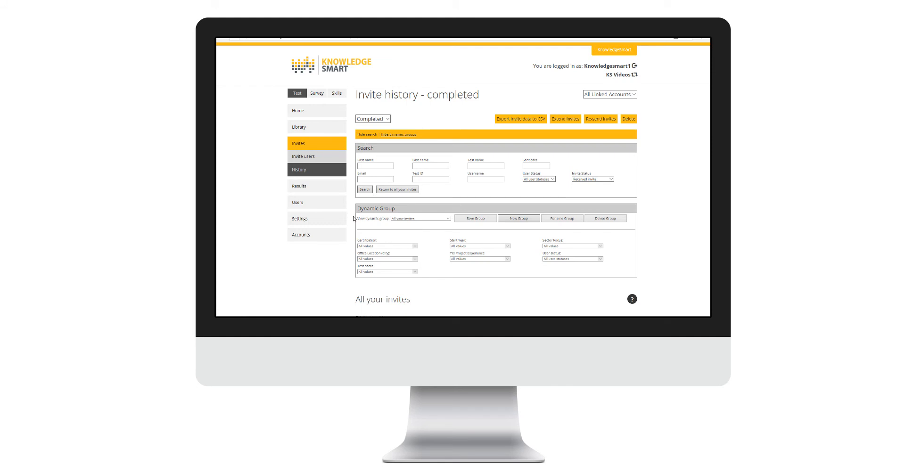
pyautogui.moveTo(351, 271)
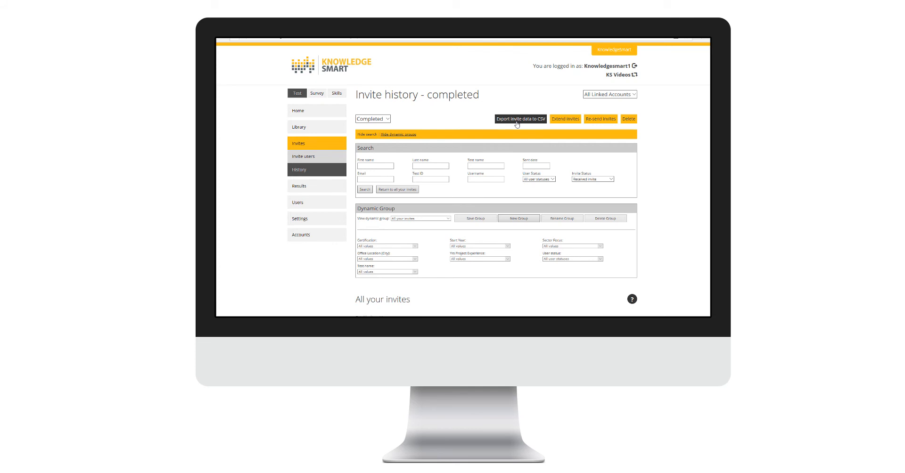
pyautogui.moveTo(599, 119)
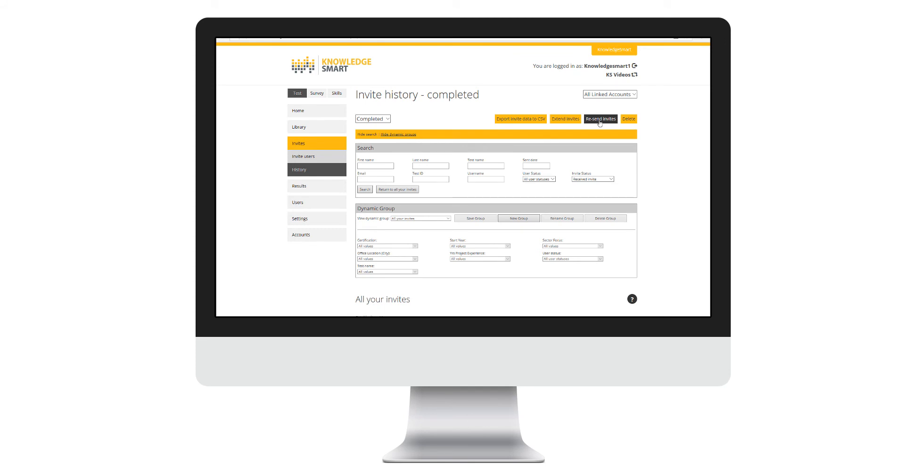
pyautogui.scroll(-3)
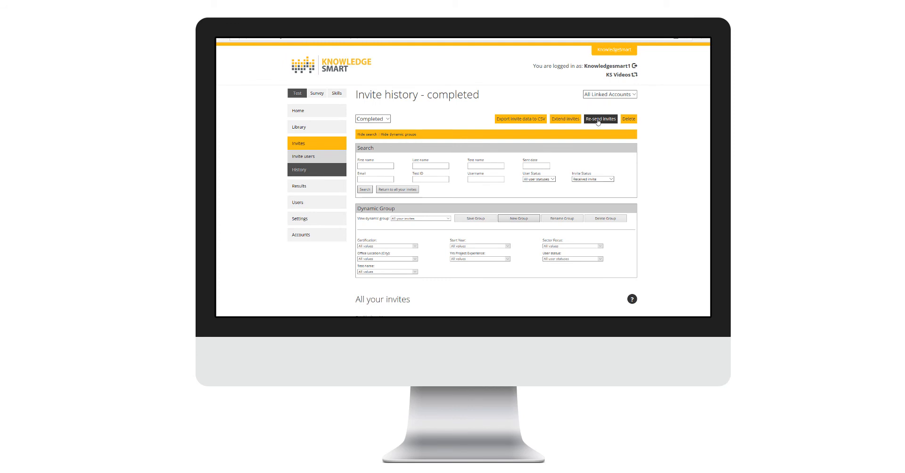
pyautogui.moveTo(651, 231)
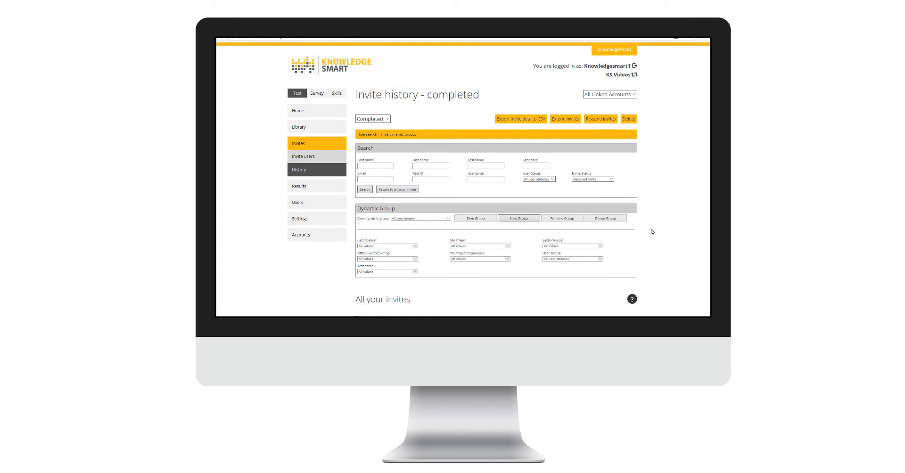
pyautogui.scroll(-3)
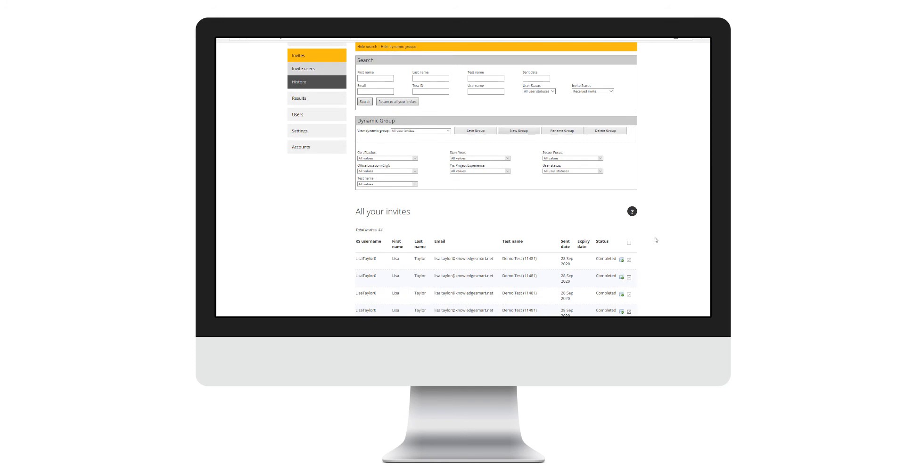
pyautogui.scroll(-3)
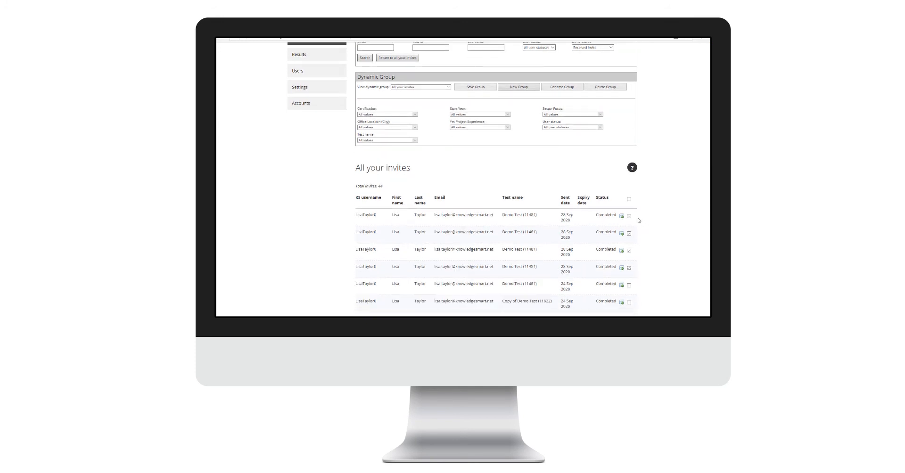
pyautogui.moveTo(638, 274)
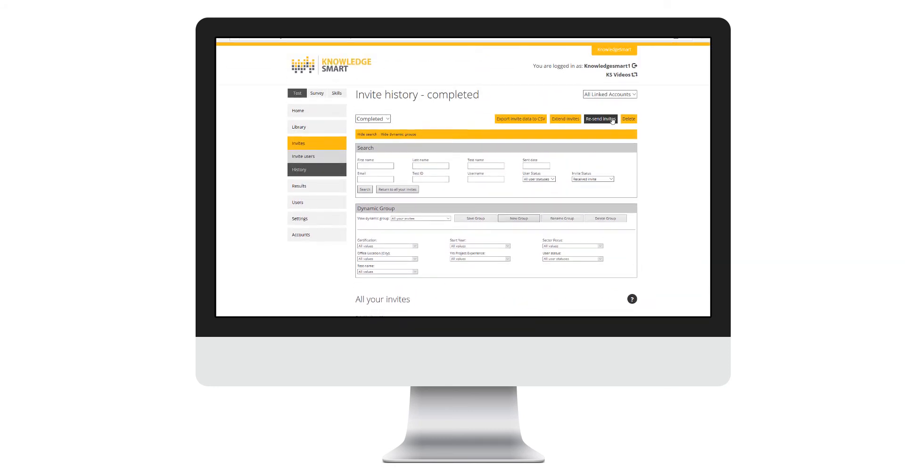
pyautogui.moveTo(627, 119)
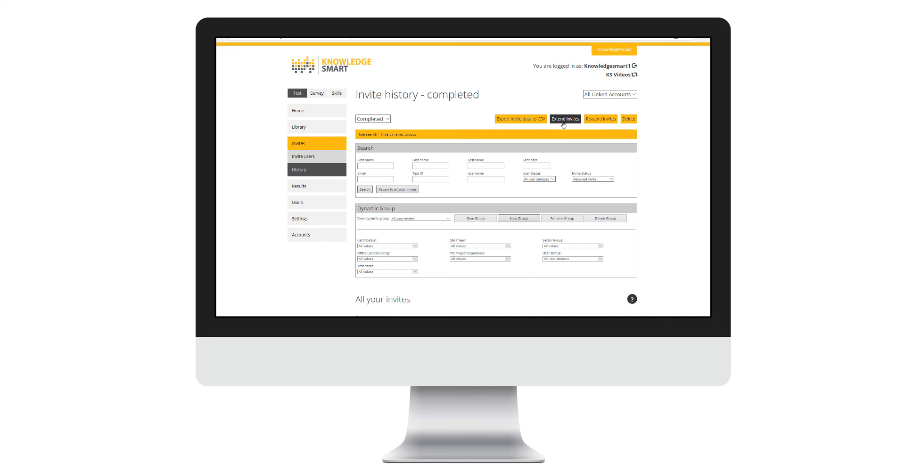
pyautogui.scroll(-3)
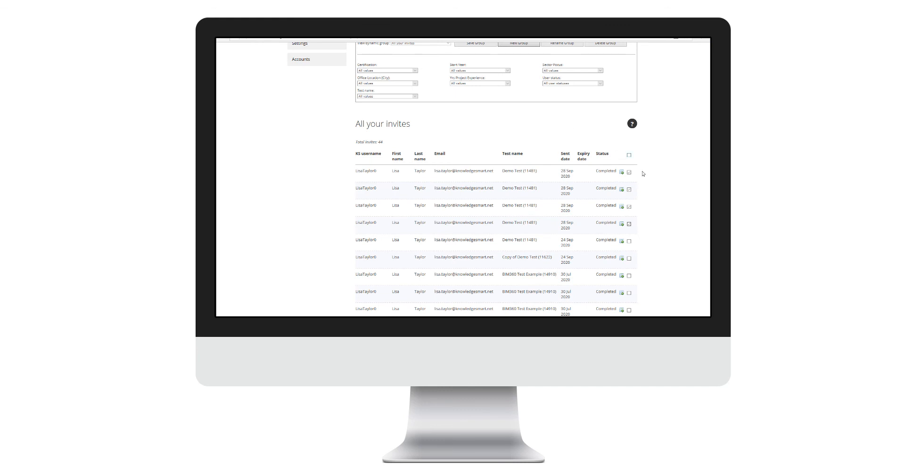
pyautogui.moveTo(649, 182)
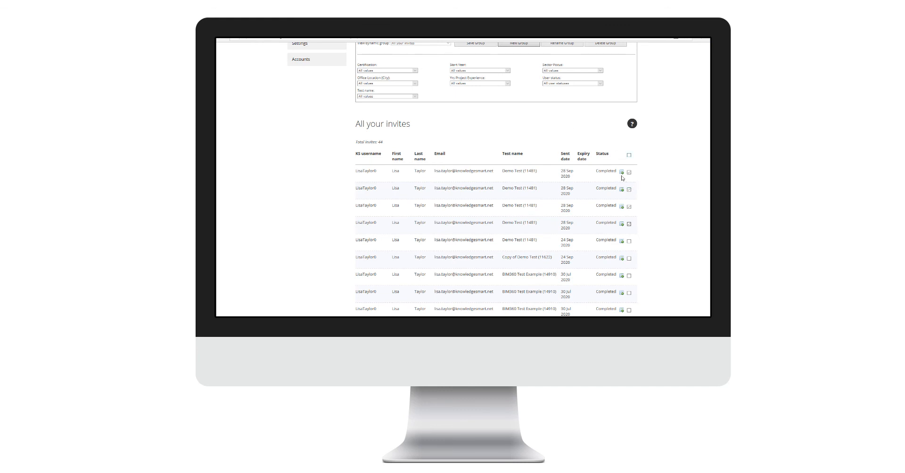
pyautogui.moveTo(621, 171)
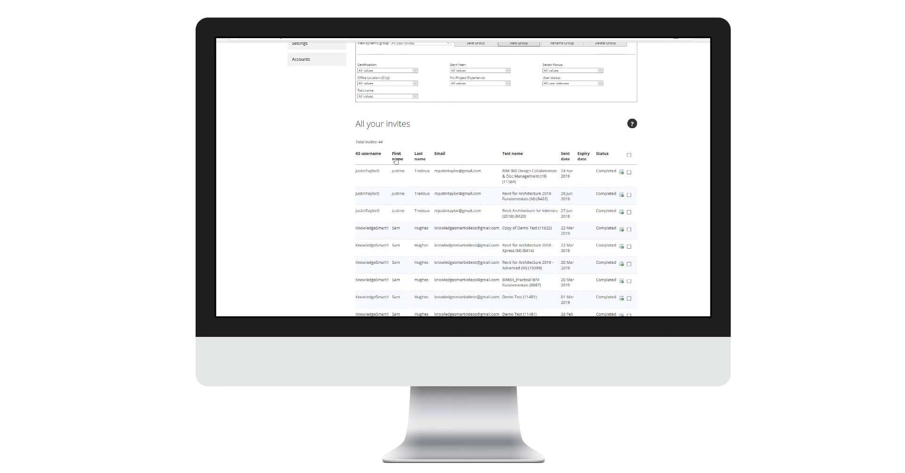
# Sort the completed invites by the invitee name column and return to the top
pyautogui.click(420, 155)
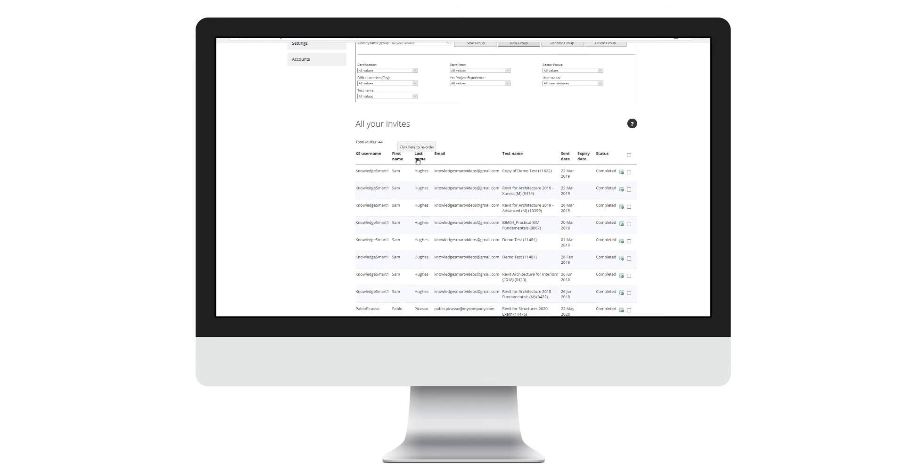
pyautogui.scroll(3)
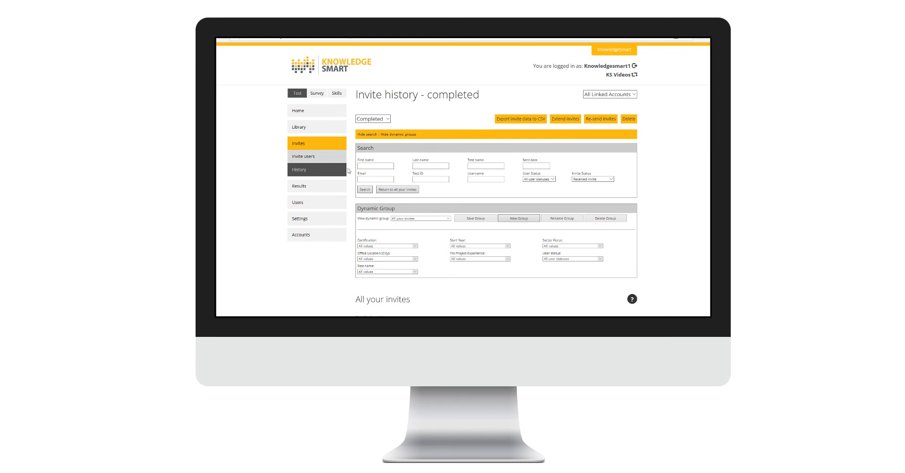
pyautogui.moveTo(353, 181)
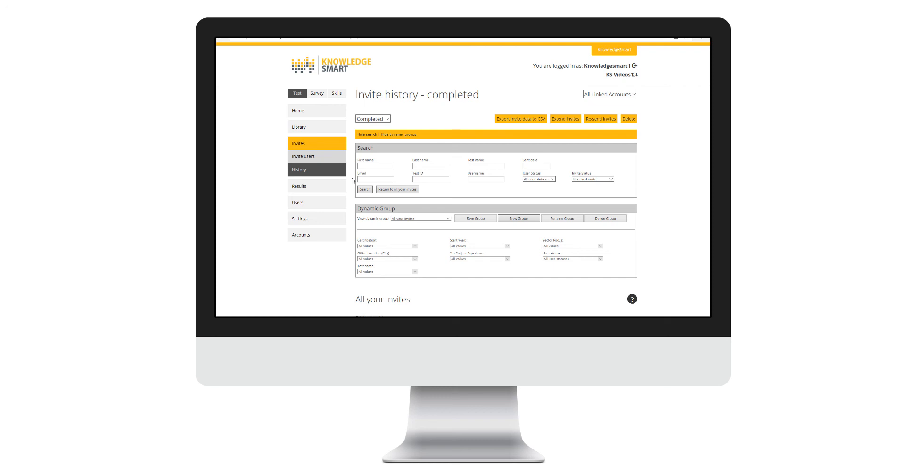
pyautogui.moveTo(654, 228)
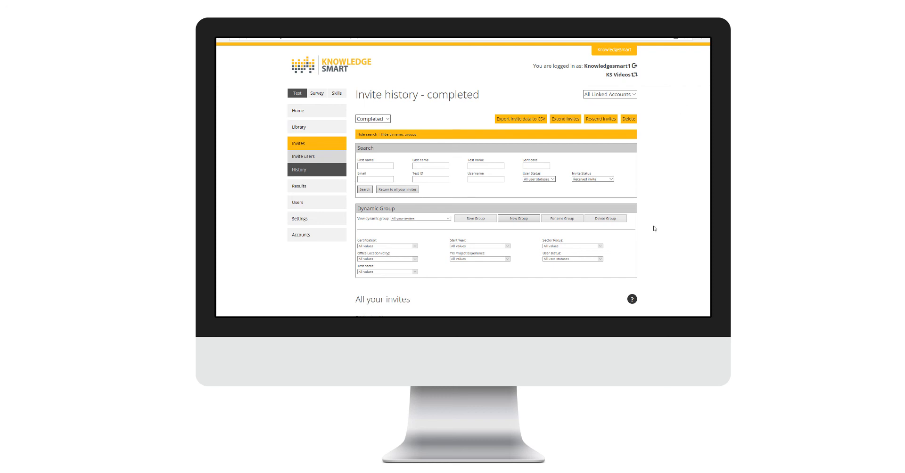
pyautogui.moveTo(660, 249)
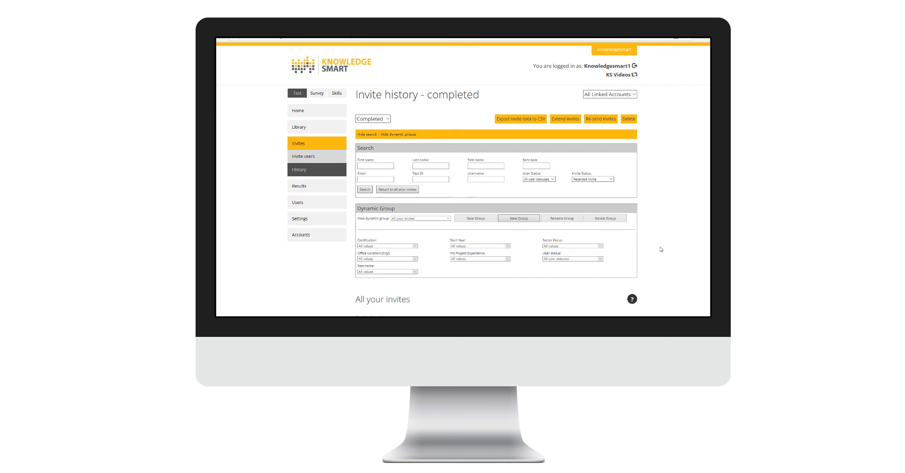